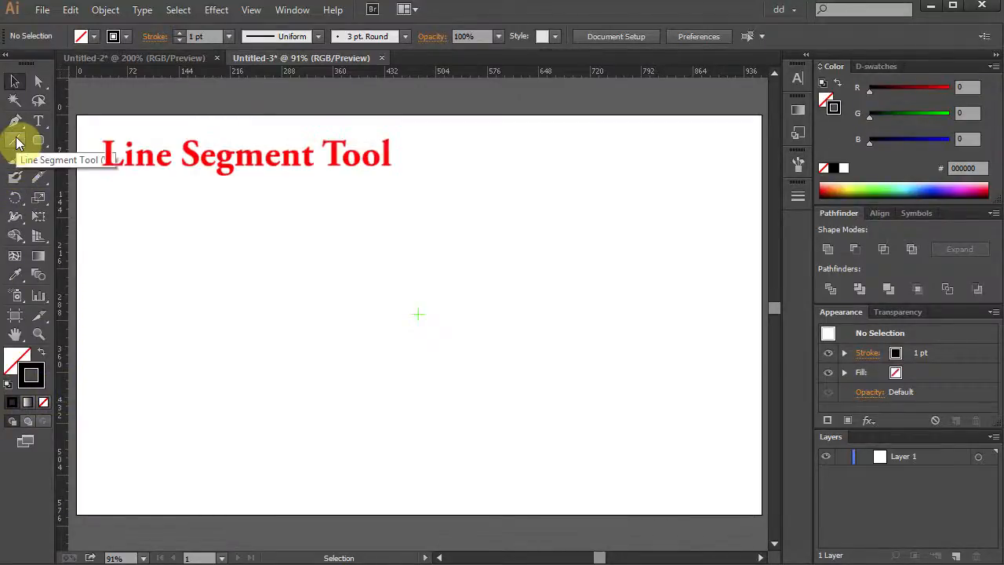
# Draw a vertical straight line downward just below the page's centre mark.
pyautogui.click(14, 139)
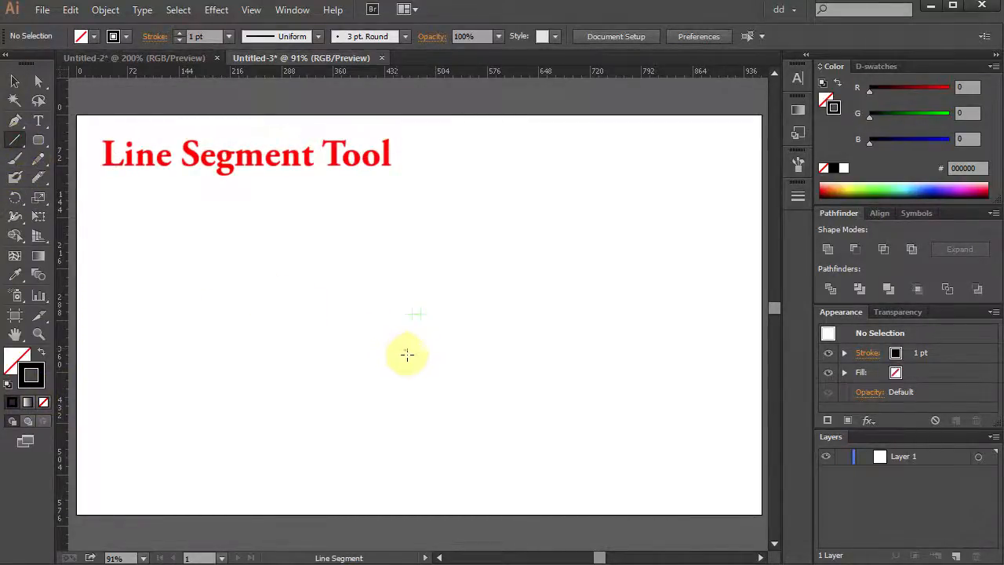
pyautogui.press('shift')
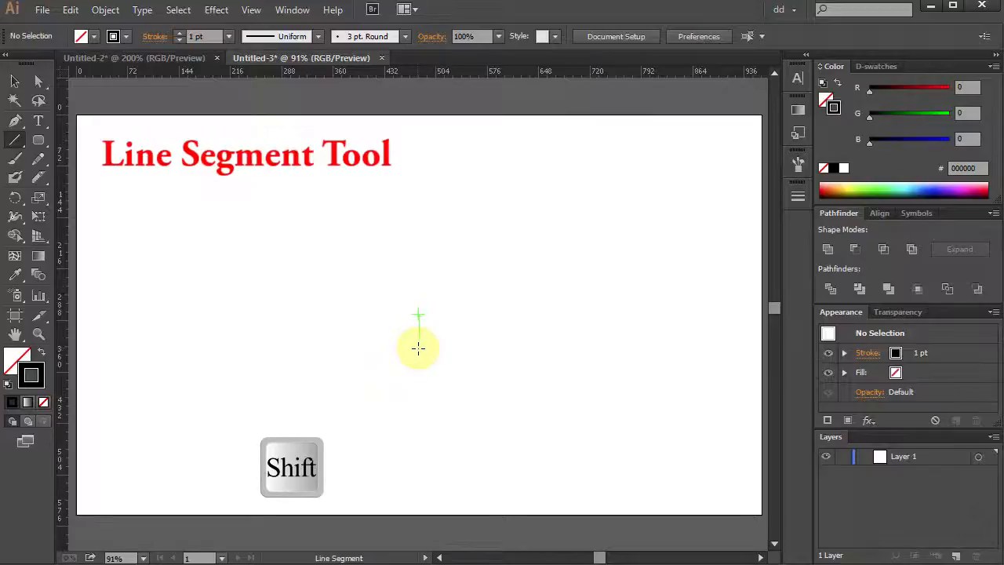
pyautogui.moveTo(419, 348); pyautogui.dragTo(421, 420)
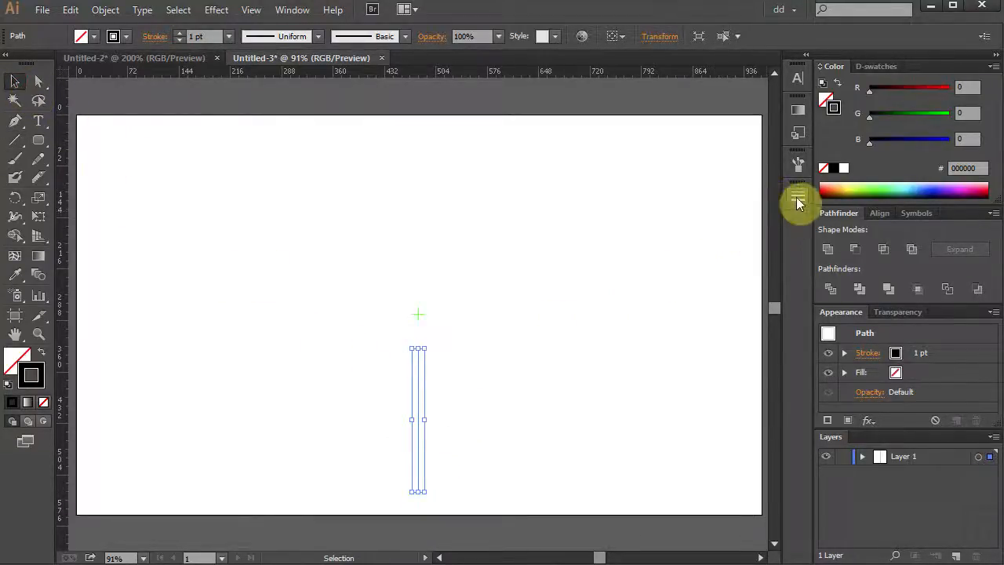
# Give the line Width Profile 4, a 17 pt stroke weight and Round Cap.
pyautogui.click(798, 195)
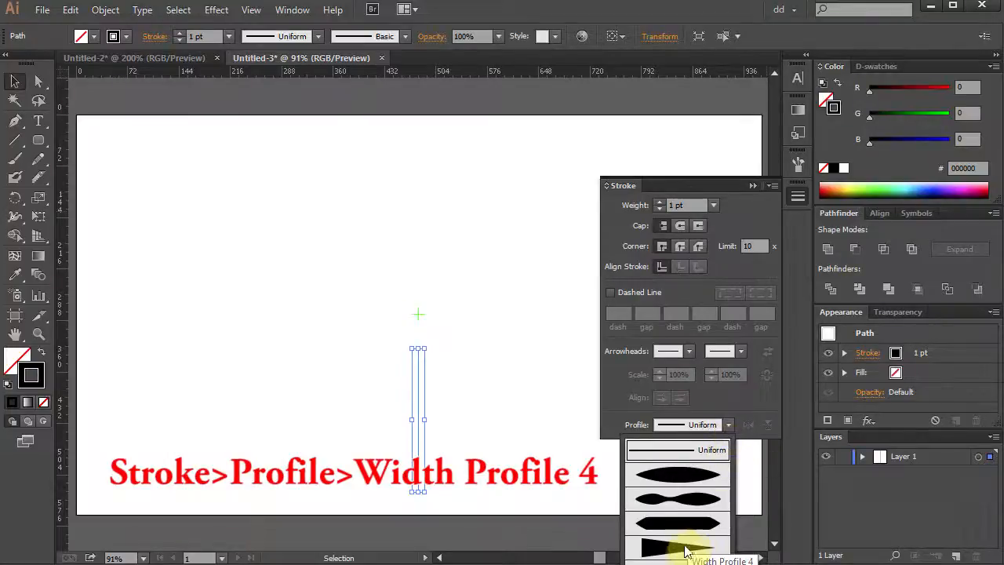
pyautogui.click(677, 545)
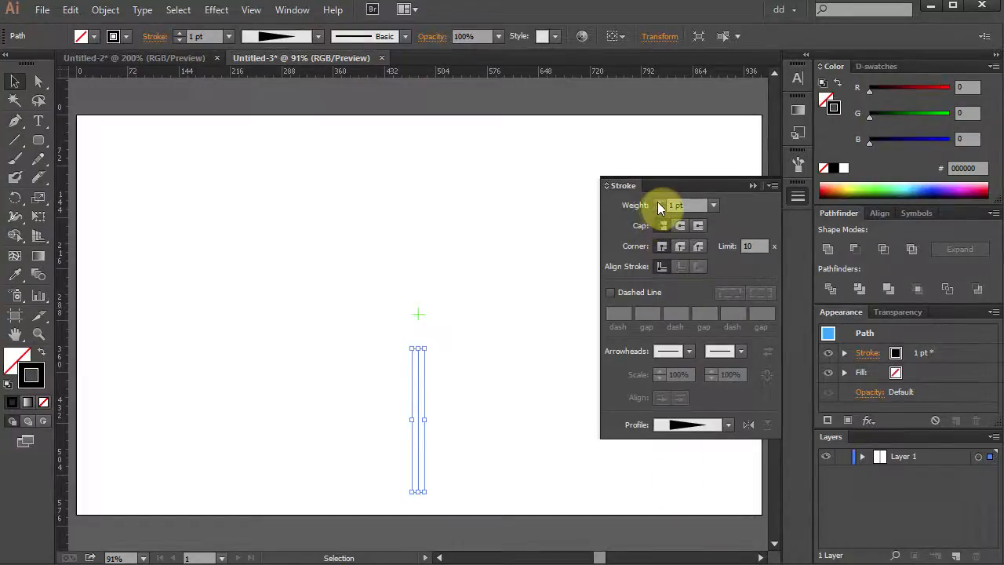
pyautogui.click(679, 205)
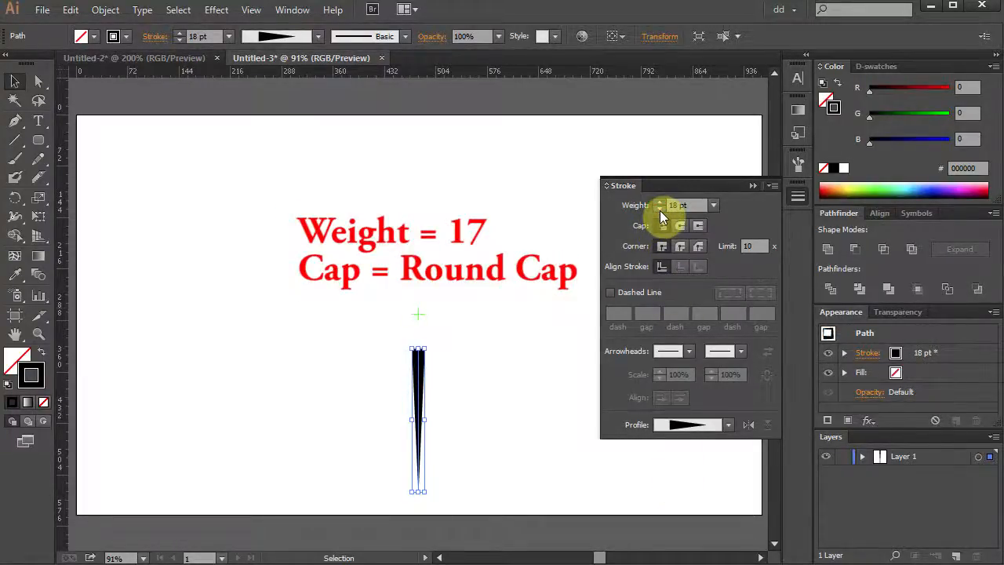
pyautogui.click(660, 210)
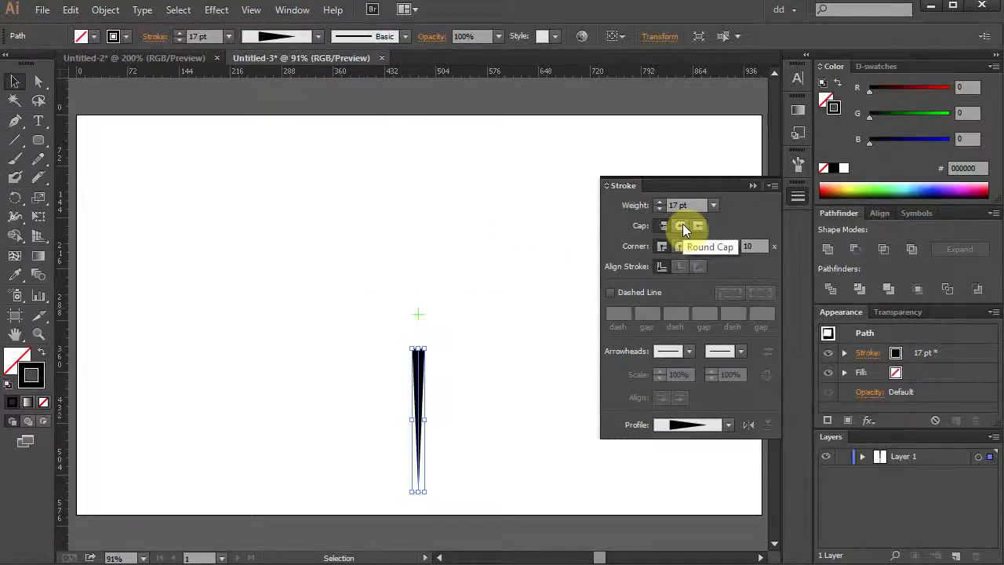
pyautogui.click(681, 226)
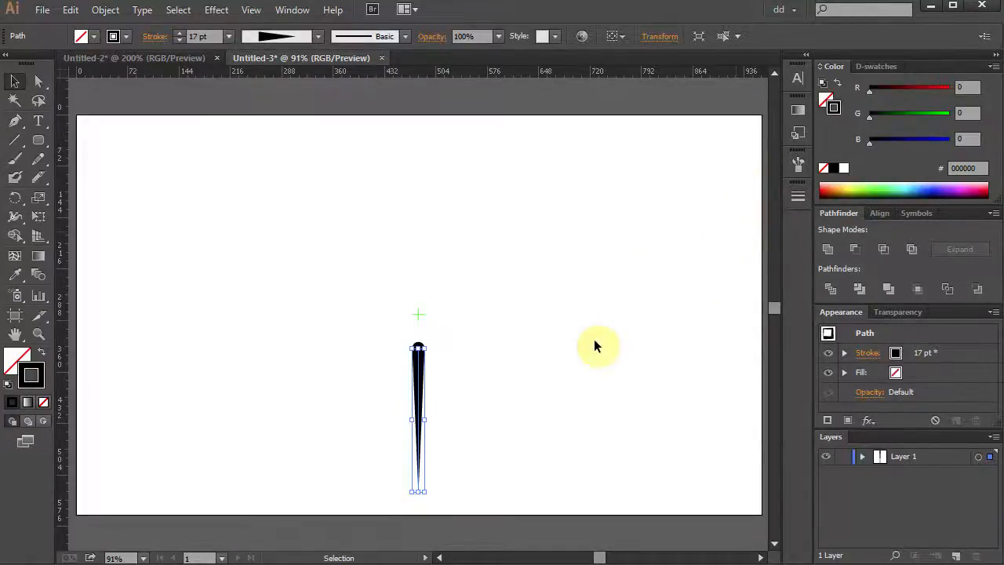
pyautogui.moveTo(395, 335)
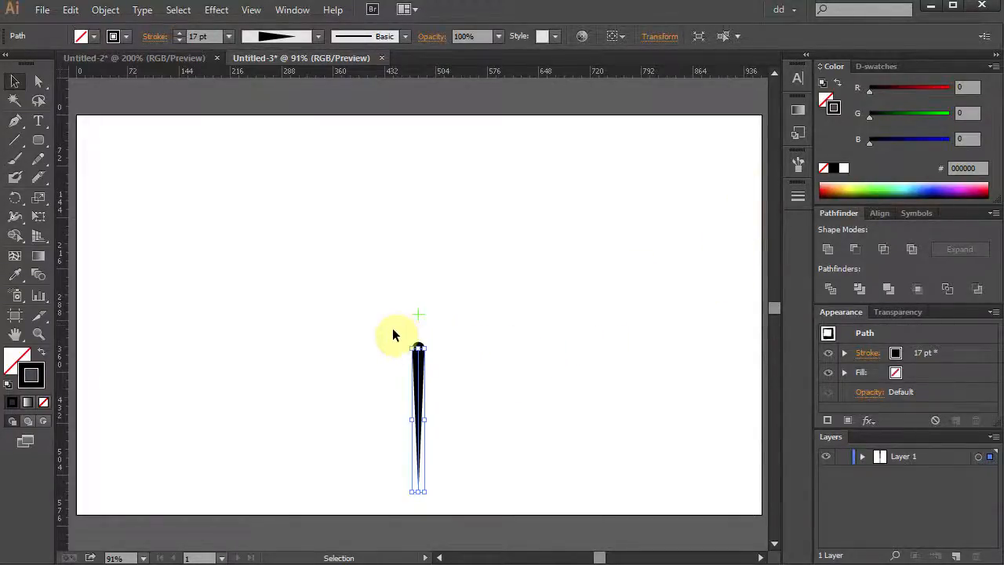
# Apply Object > Expand Appearance to turn the needle stroke into a filled shape.
pyautogui.click(105, 10)
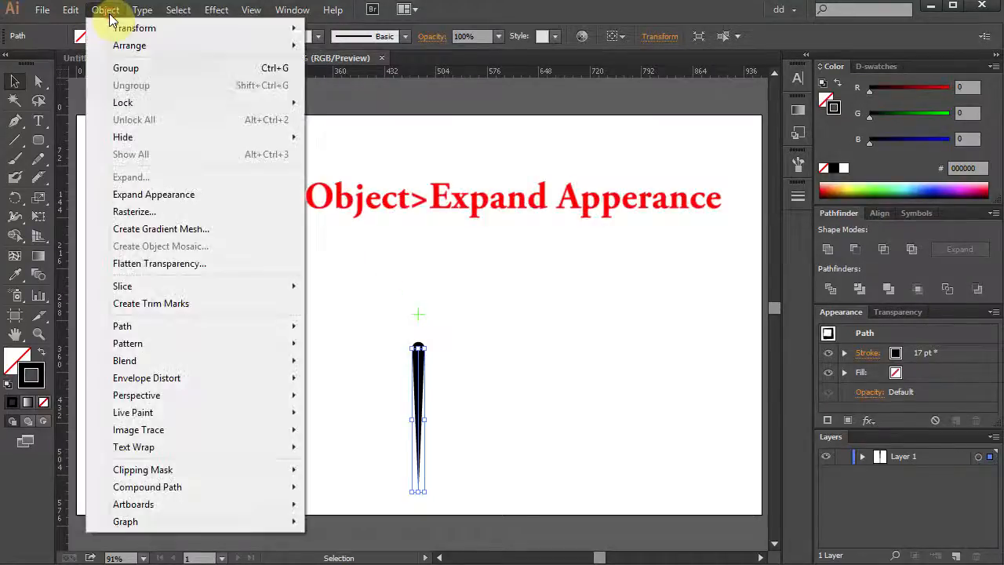
pyautogui.moveTo(154, 194)
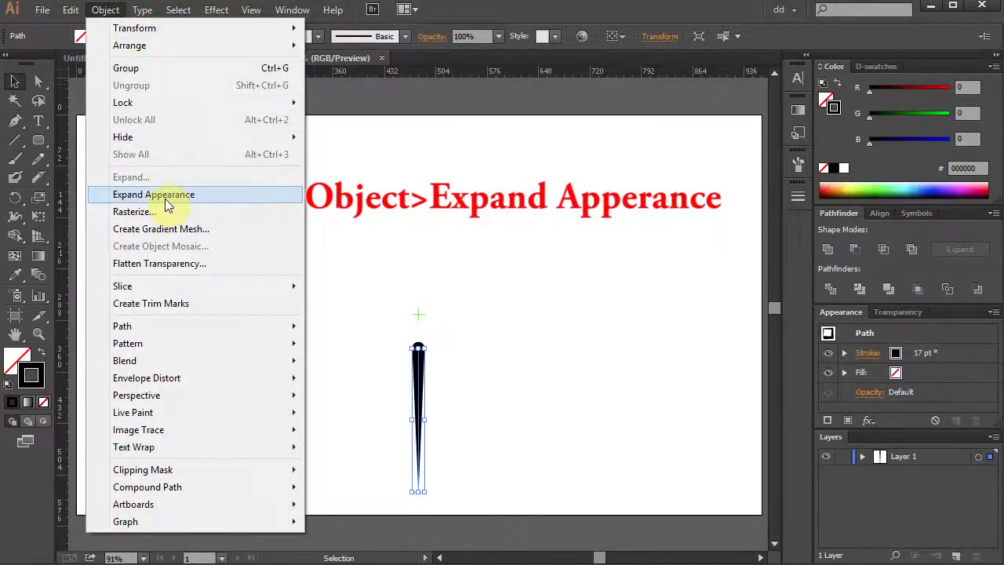
pyautogui.click(153, 194)
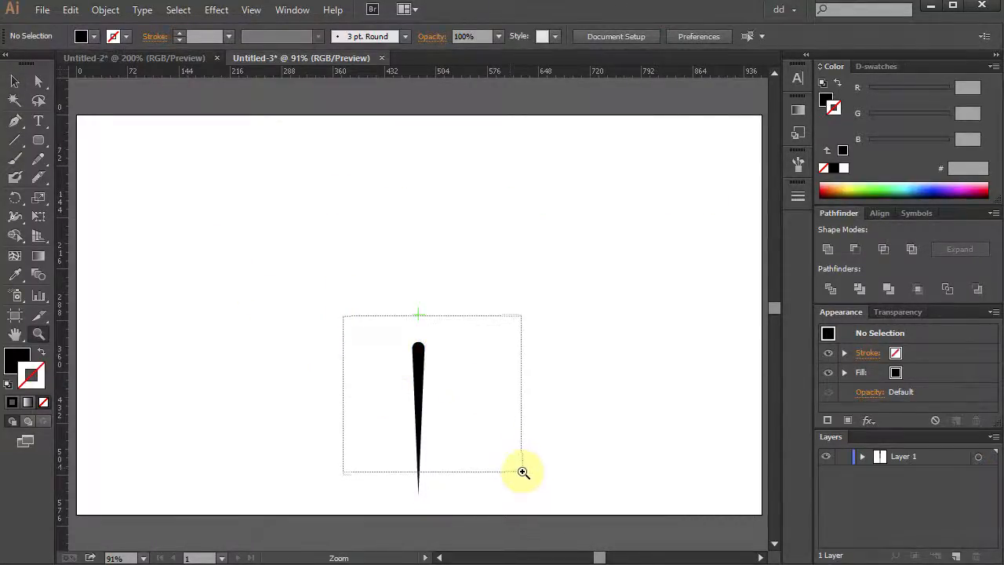
# Zoom in on the needle's top and select the Rounded Rectangle Tool.
pyautogui.click(523, 471)
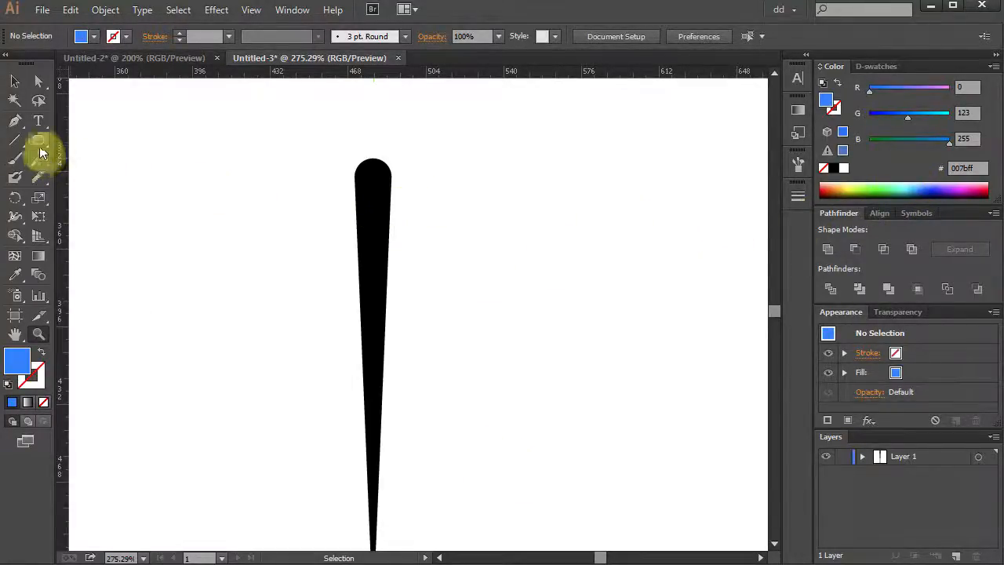
pyautogui.click(37, 139)
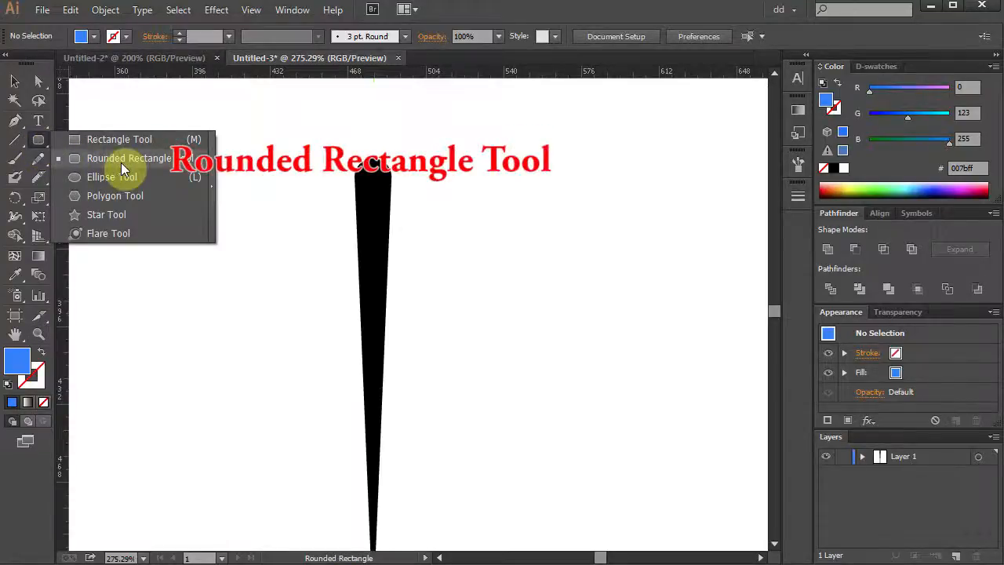
pyautogui.click(129, 158)
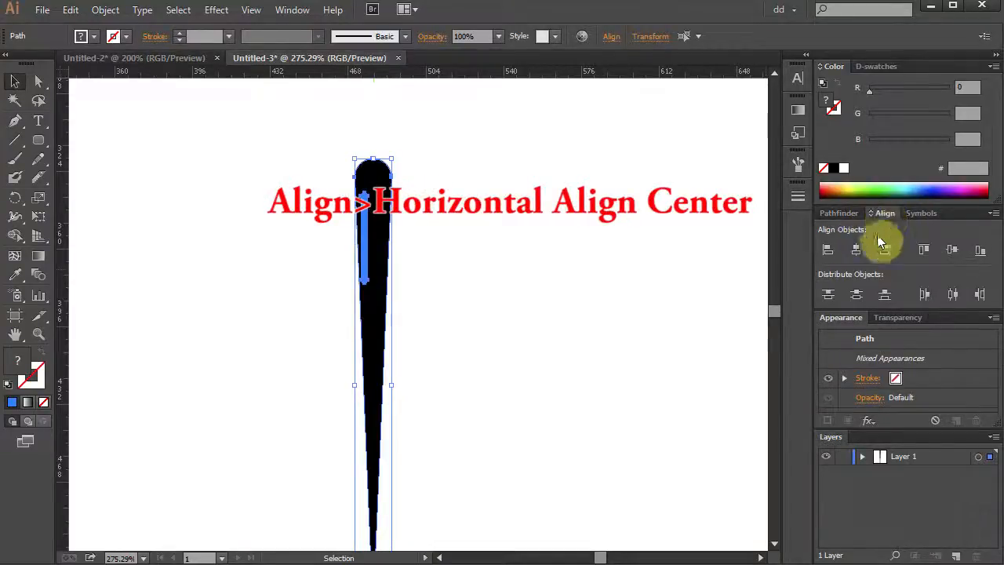
# Horizontally centre the slot on the needle, then subtract it with Pathfinder Minus Front.
pyautogui.click(885, 249)
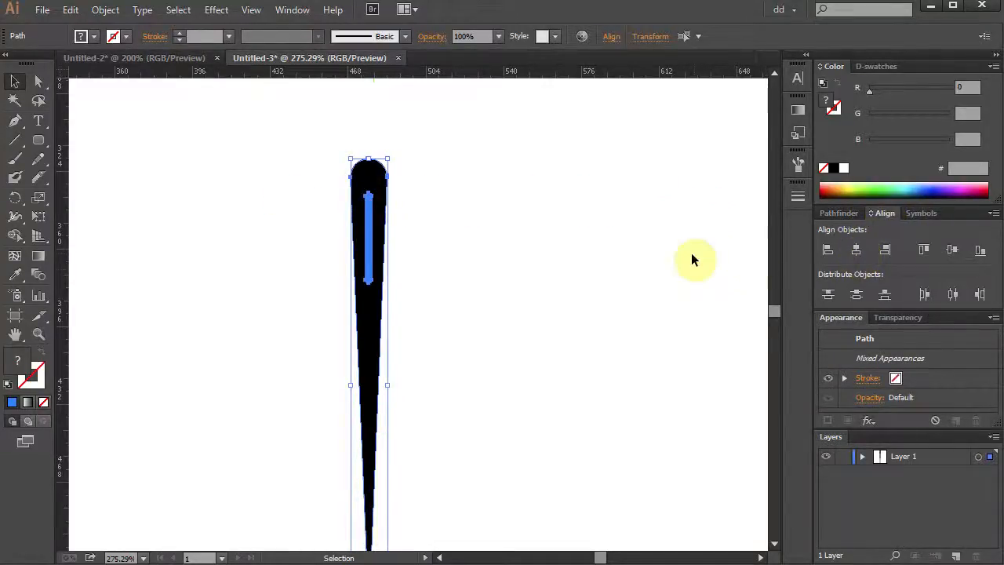
pyautogui.moveTo(789, 245)
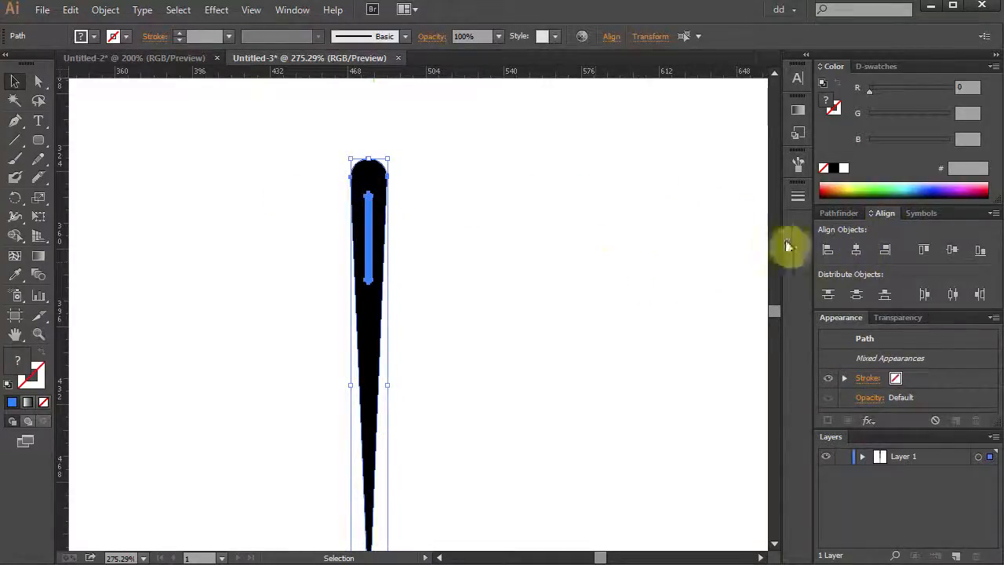
pyautogui.click(839, 212)
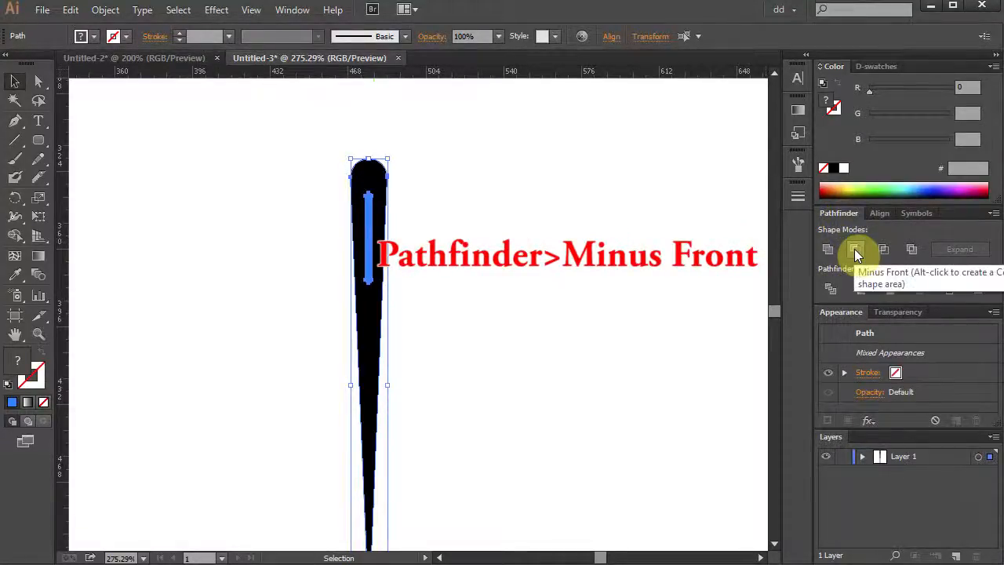
pyautogui.click(854, 249)
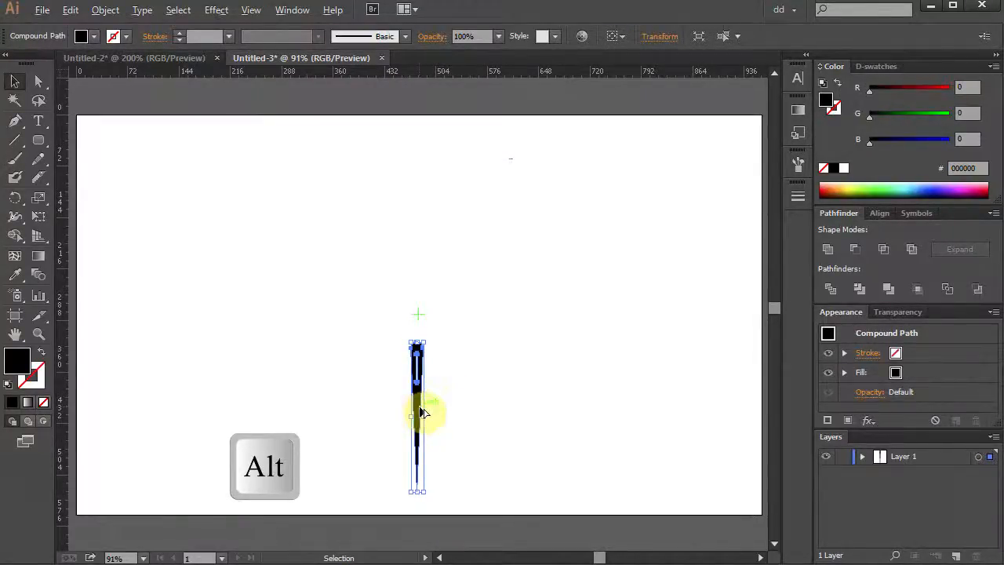
# Copy the needle level to the left edge, then reselect the original with the Rotate Tool.
pyautogui.moveTo(417, 413); pyautogui.dragTo(110, 417)
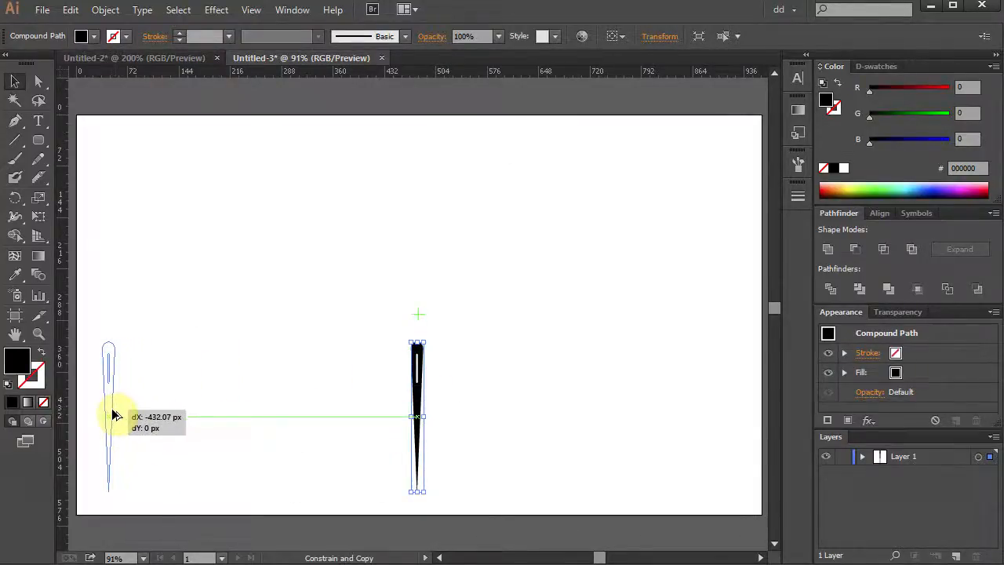
pyautogui.moveTo(417, 416); pyautogui.dragTo(107, 416)
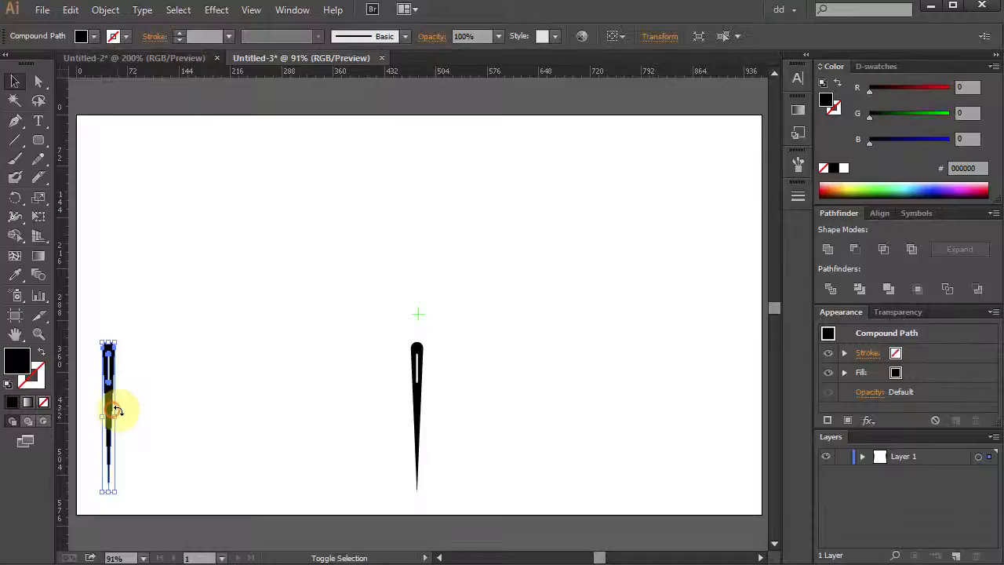
pyautogui.click(417, 416)
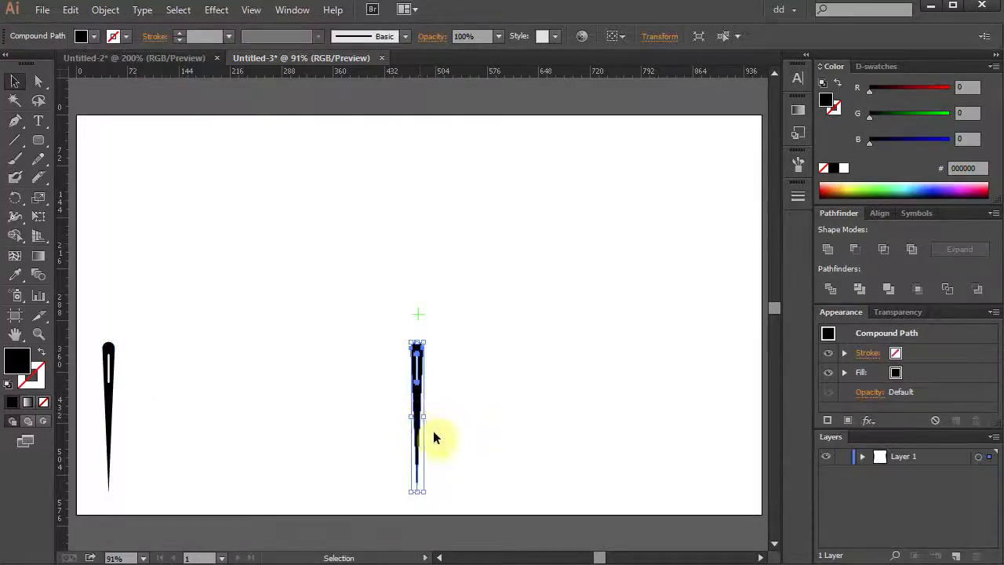
pyautogui.press('r')
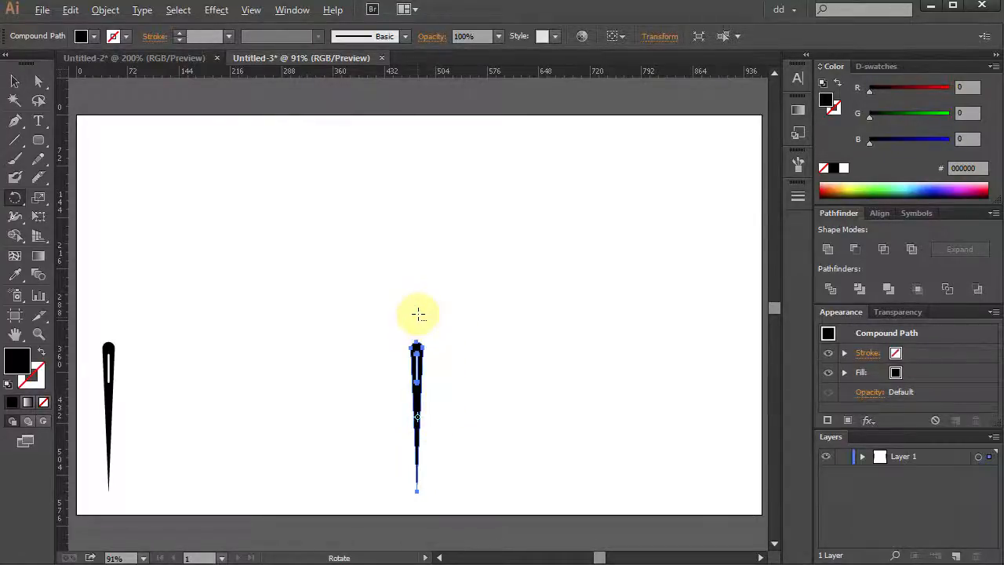
# Set the rotation pivot on the centre mark and enter a 360/18 angle.
pyautogui.press('Alt')
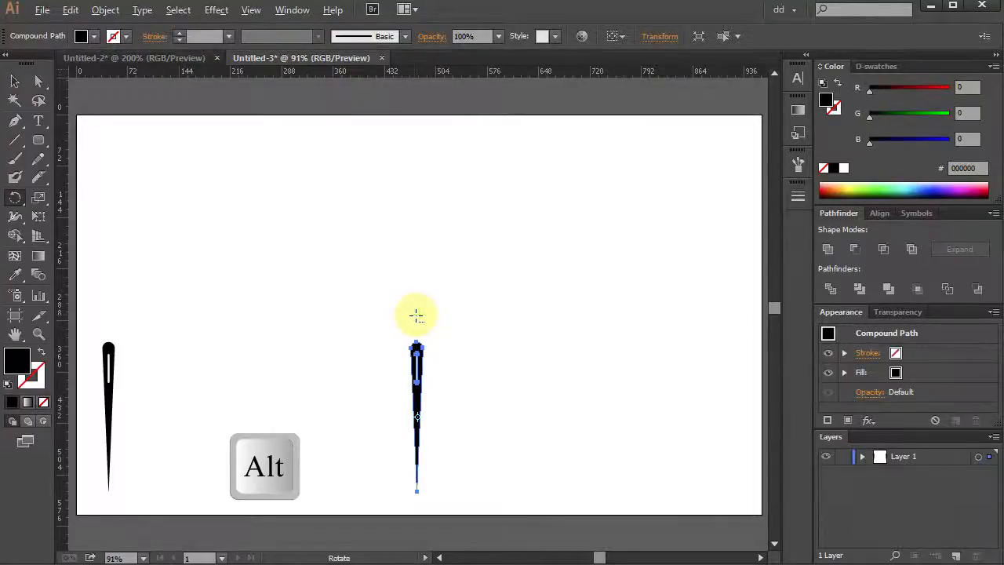
pyautogui.click(416, 314)
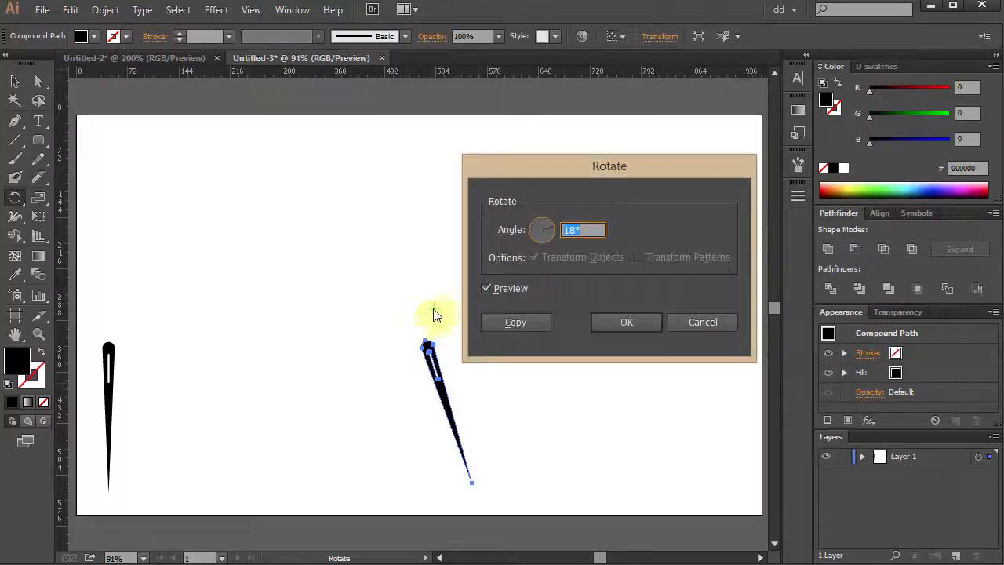
pyautogui.write('360')
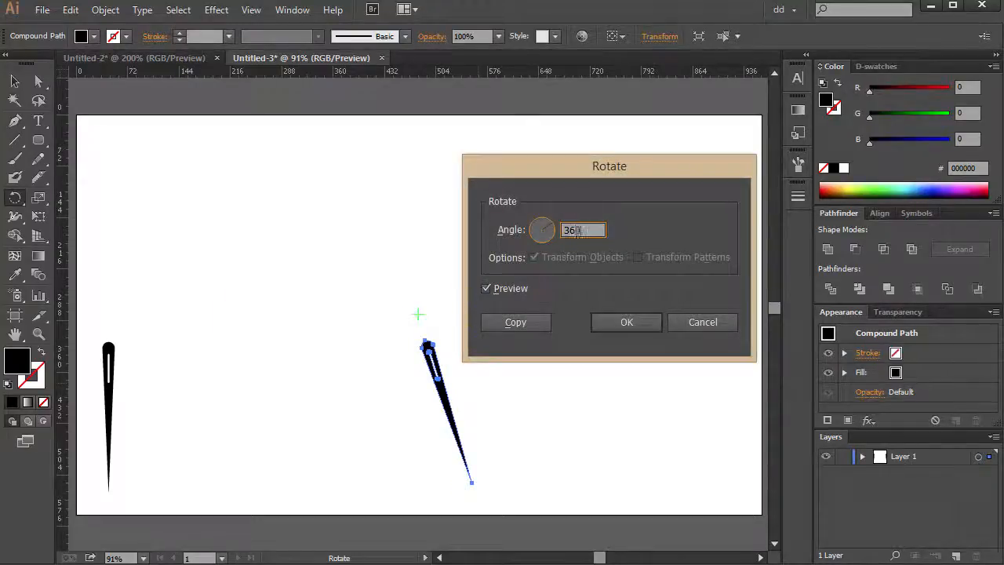
pyautogui.write('/18')
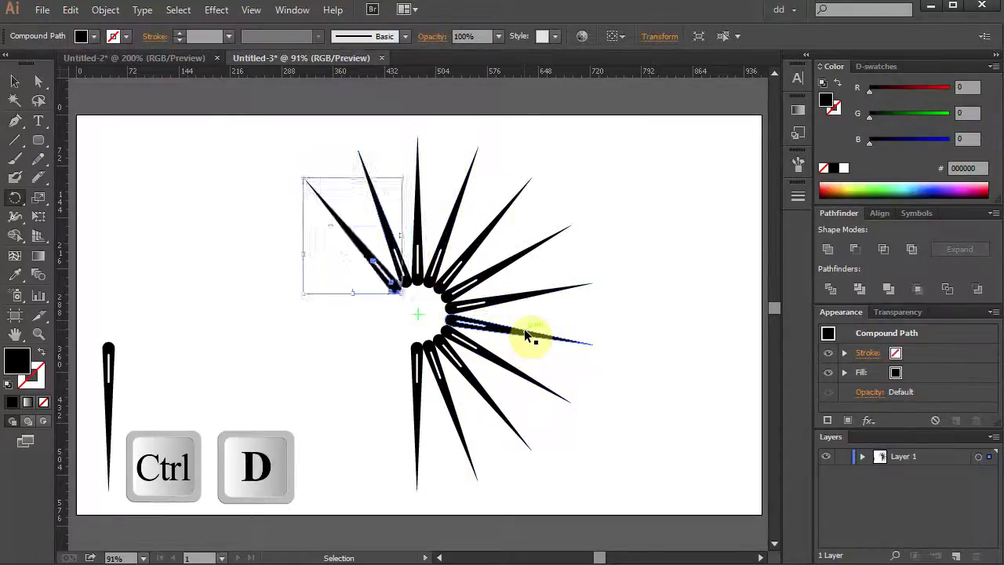
# Repeat the rotated copy with Ctrl+D until 18 needles circle the centre.
pyautogui.press('ctrl+d')
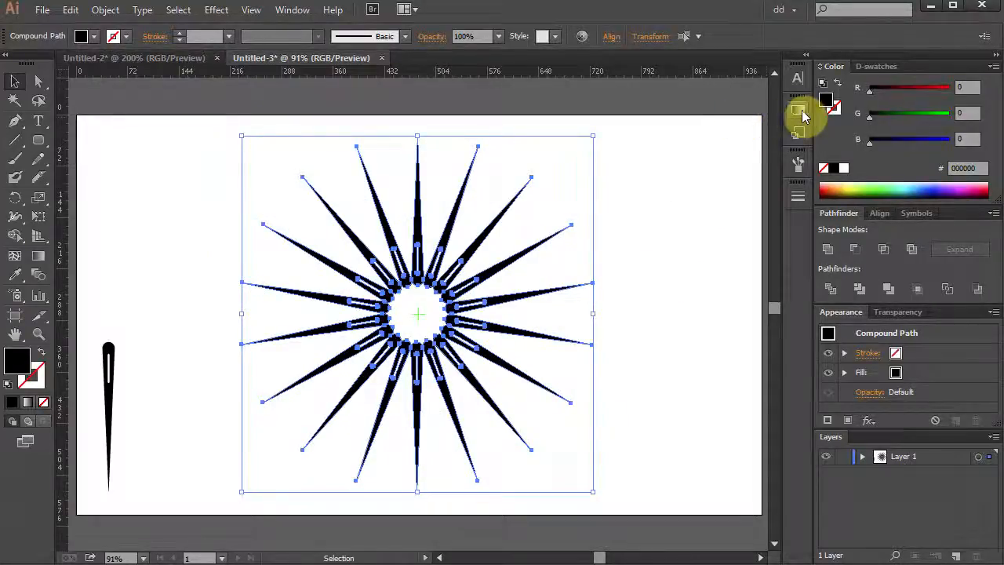
# Set the needles' gradient Type to Radial and deselect to view the burst.
pyautogui.click(798, 110)
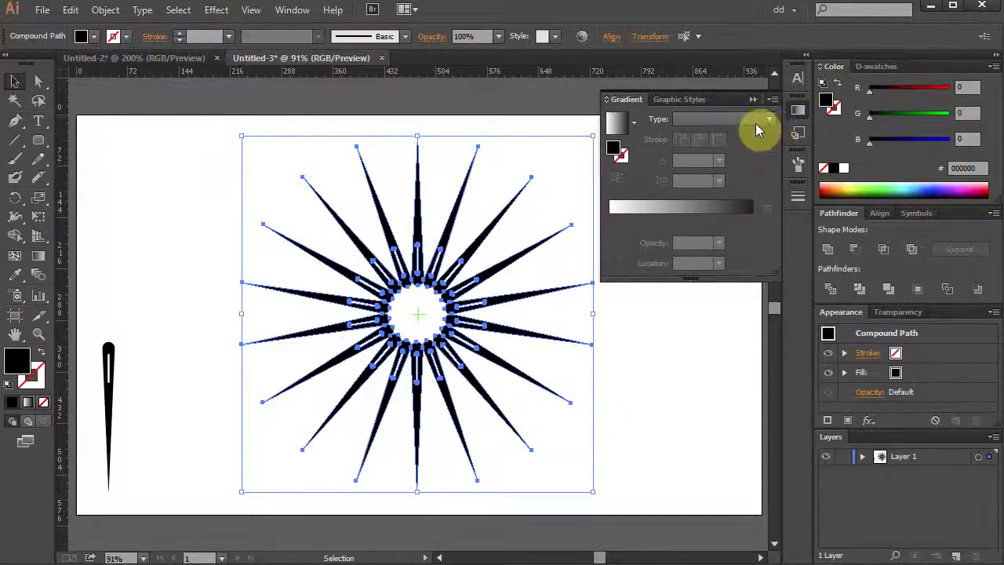
pyautogui.click(767, 119)
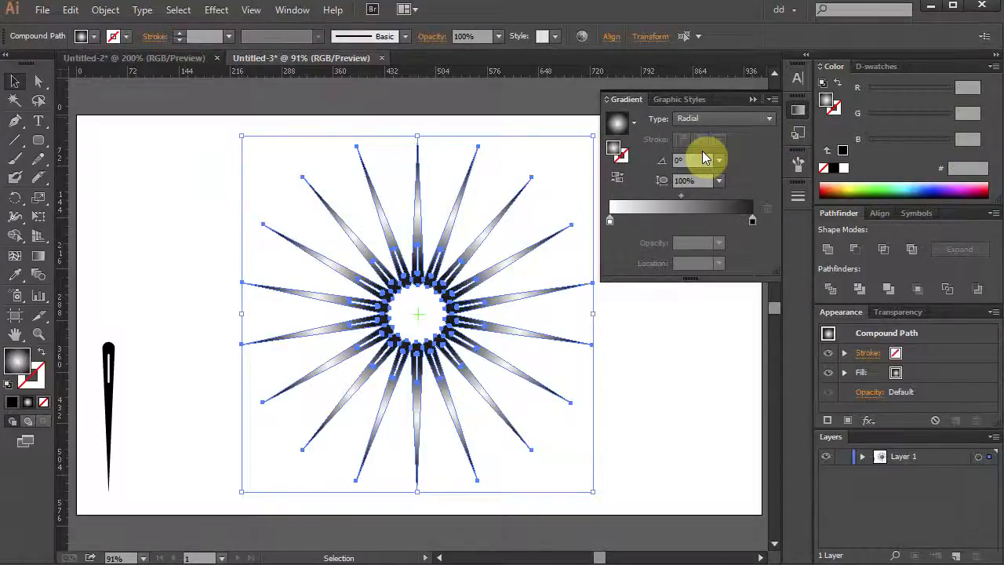
pyautogui.click(737, 325)
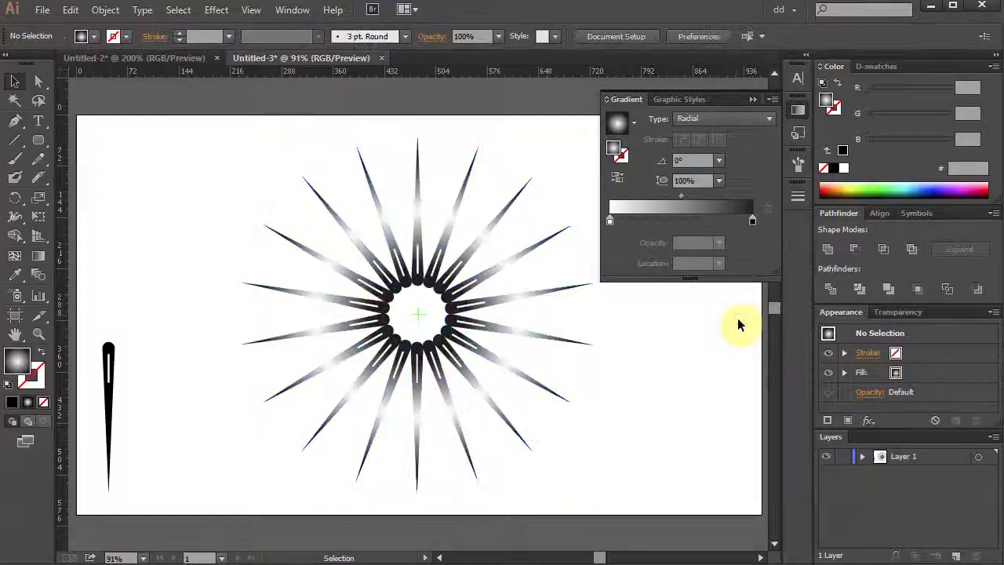